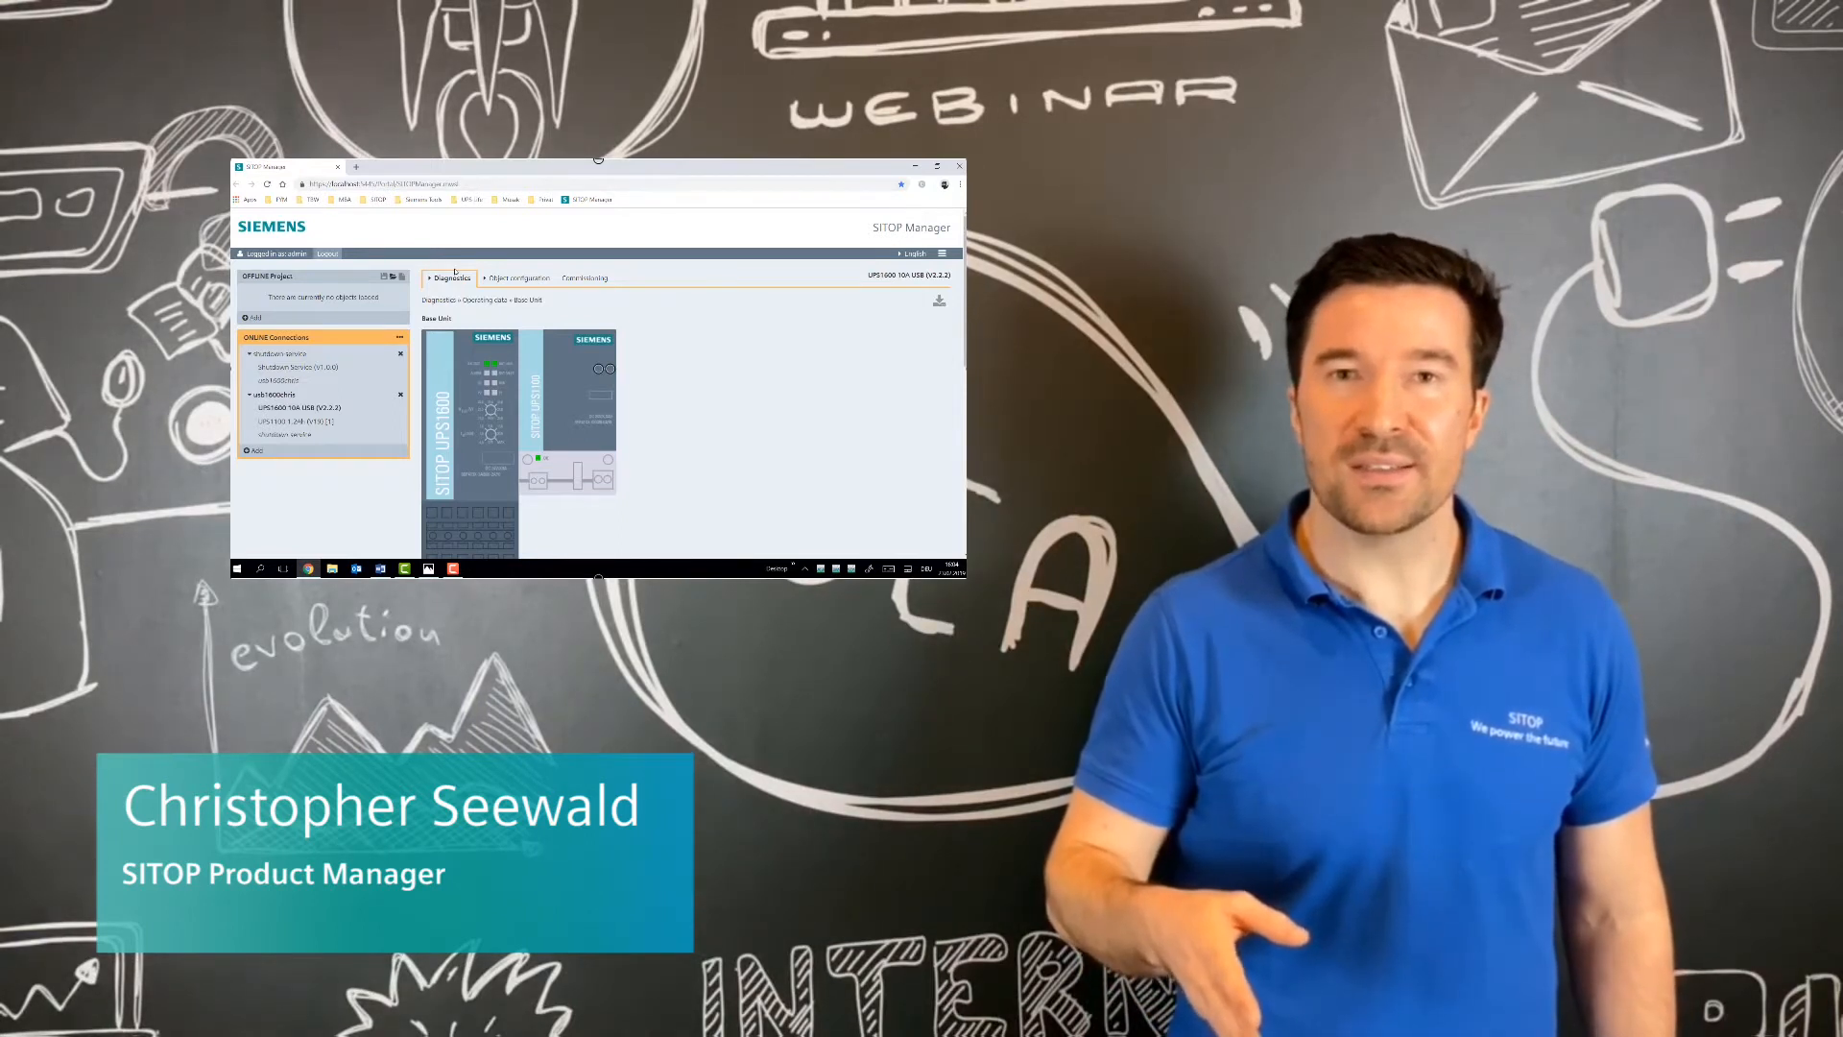
Open usb1600chris's Commissioning page and start entering a new, longer OPC UA password.
left_click(936, 166)
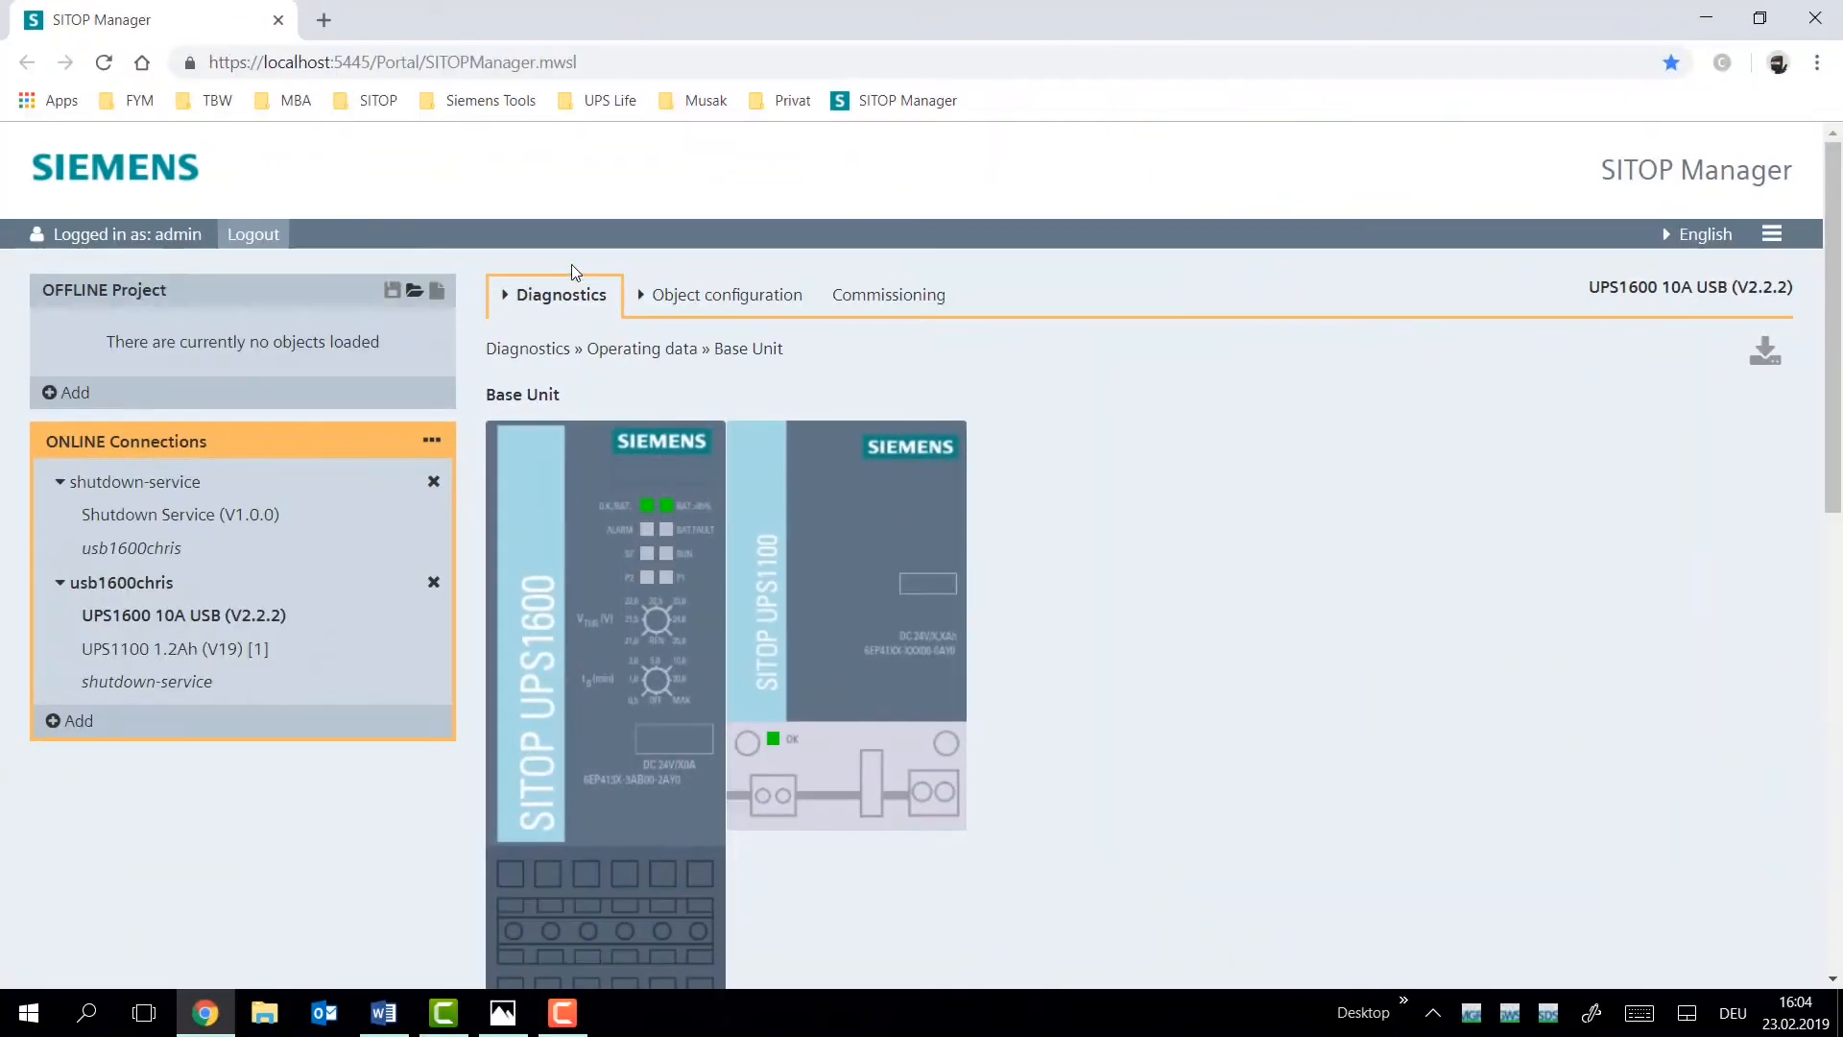
mouse_move(1294, 290)
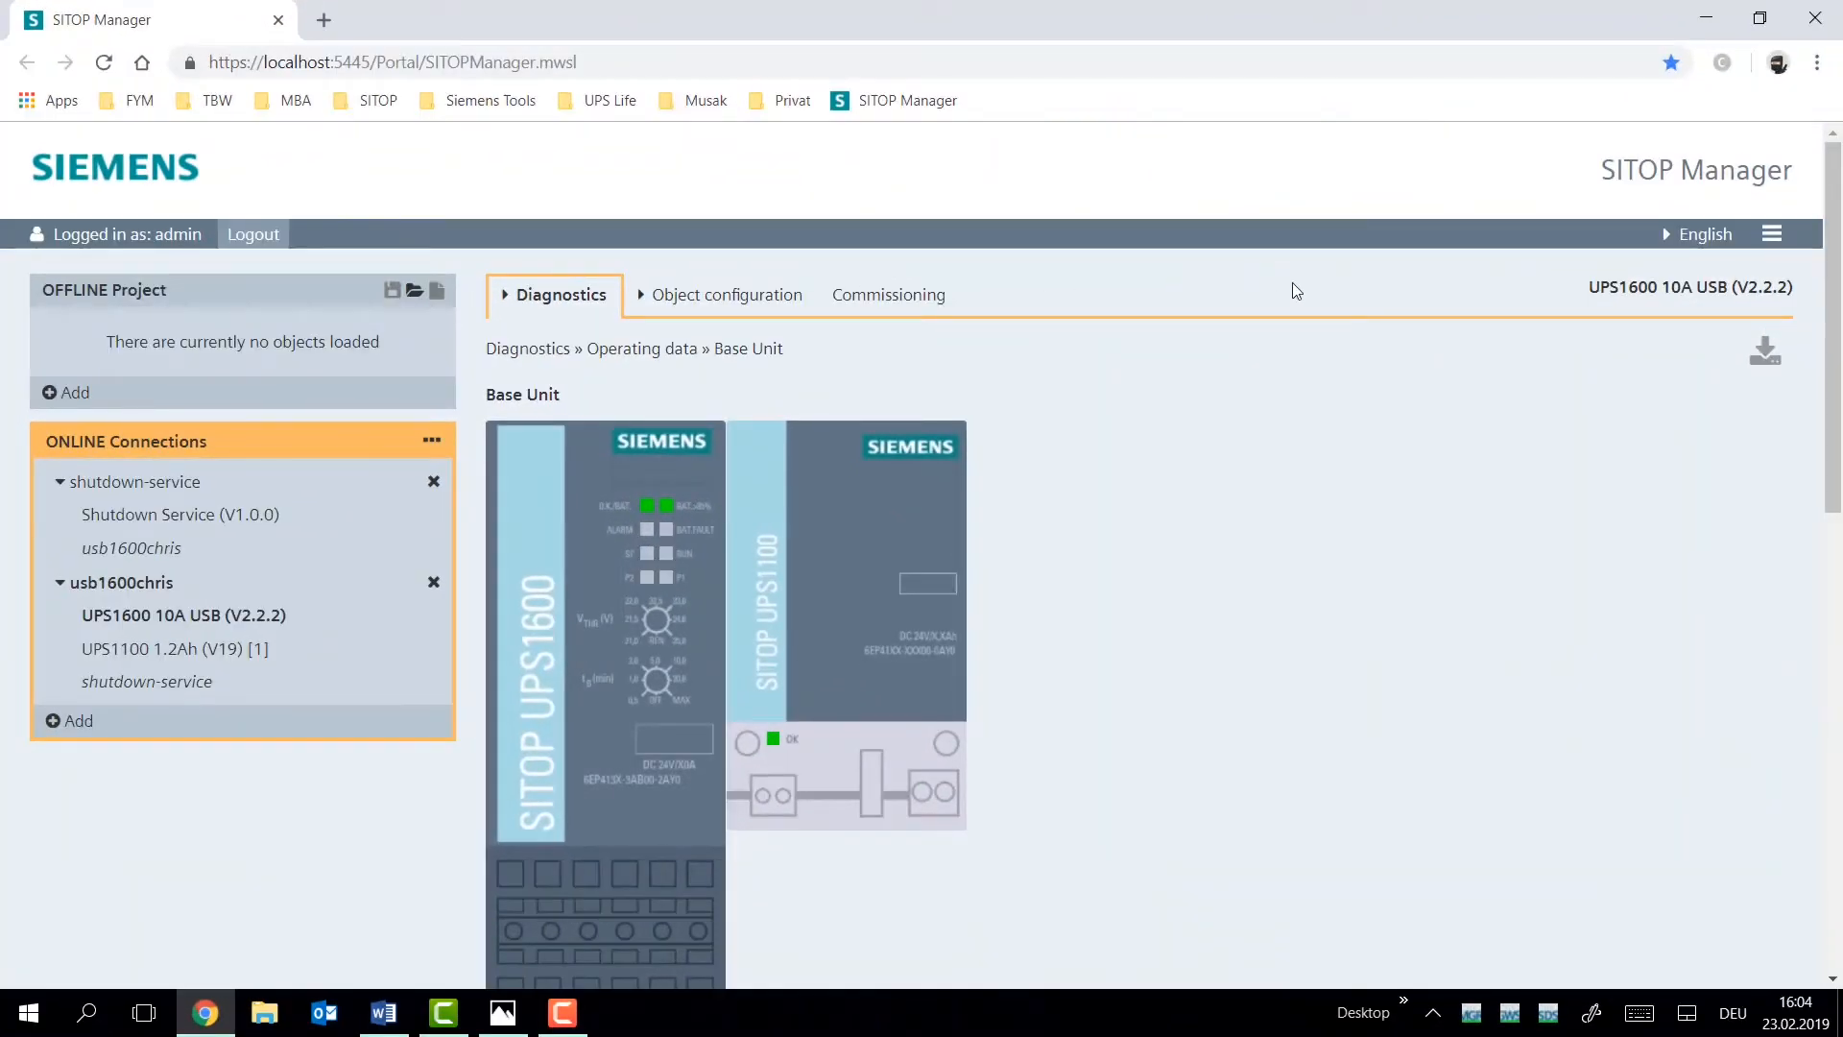
mouse_move(1049, 346)
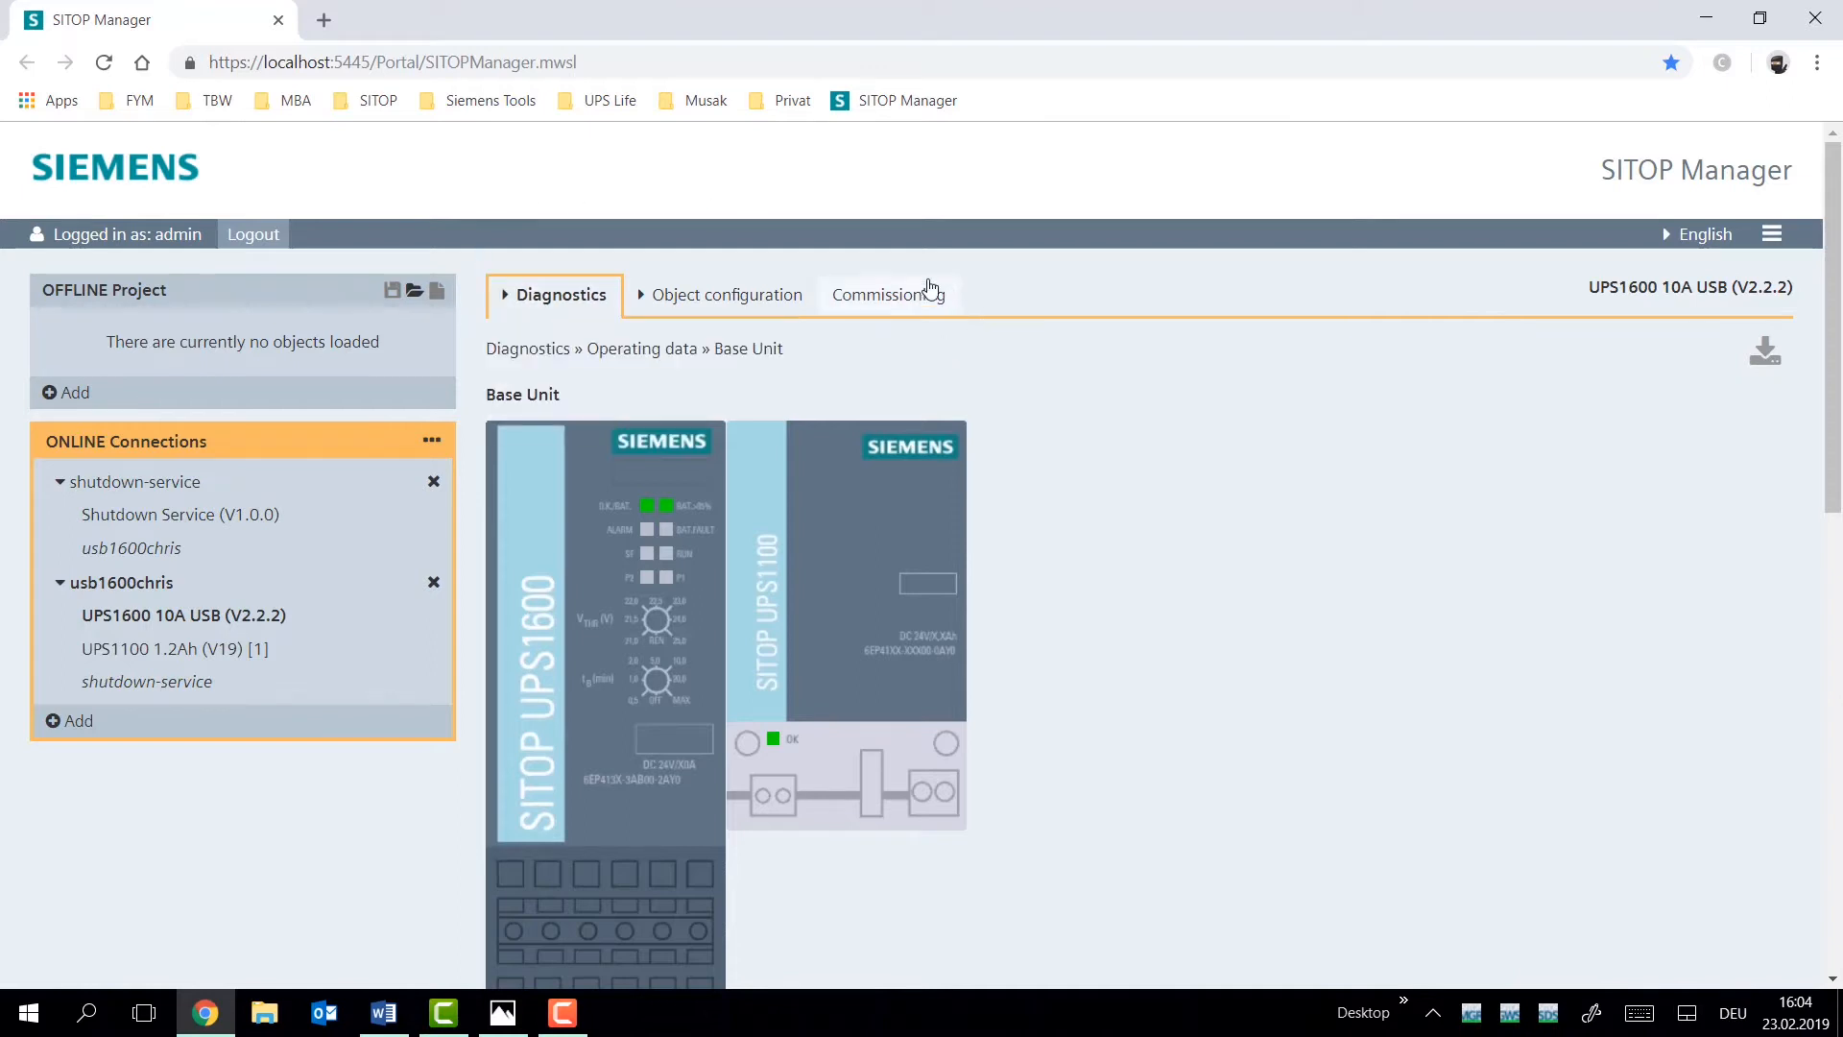
left_click(724, 295)
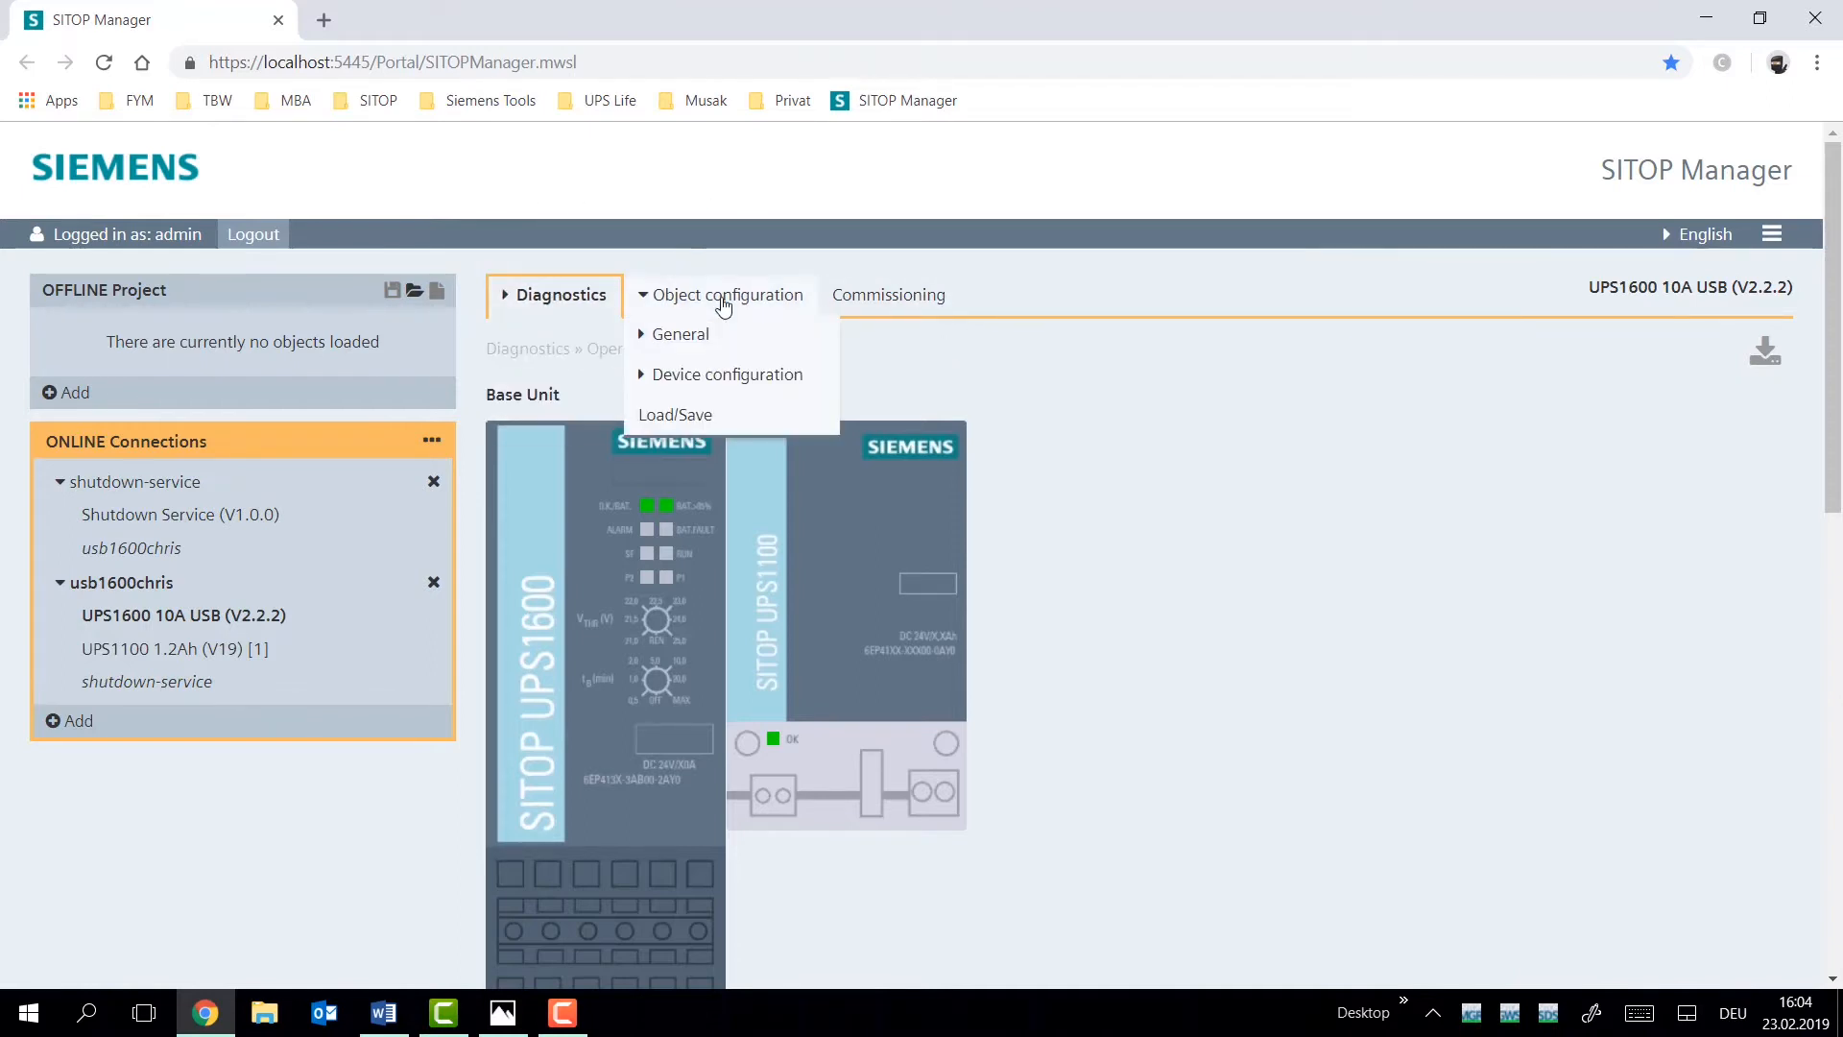
left_click(887, 293)
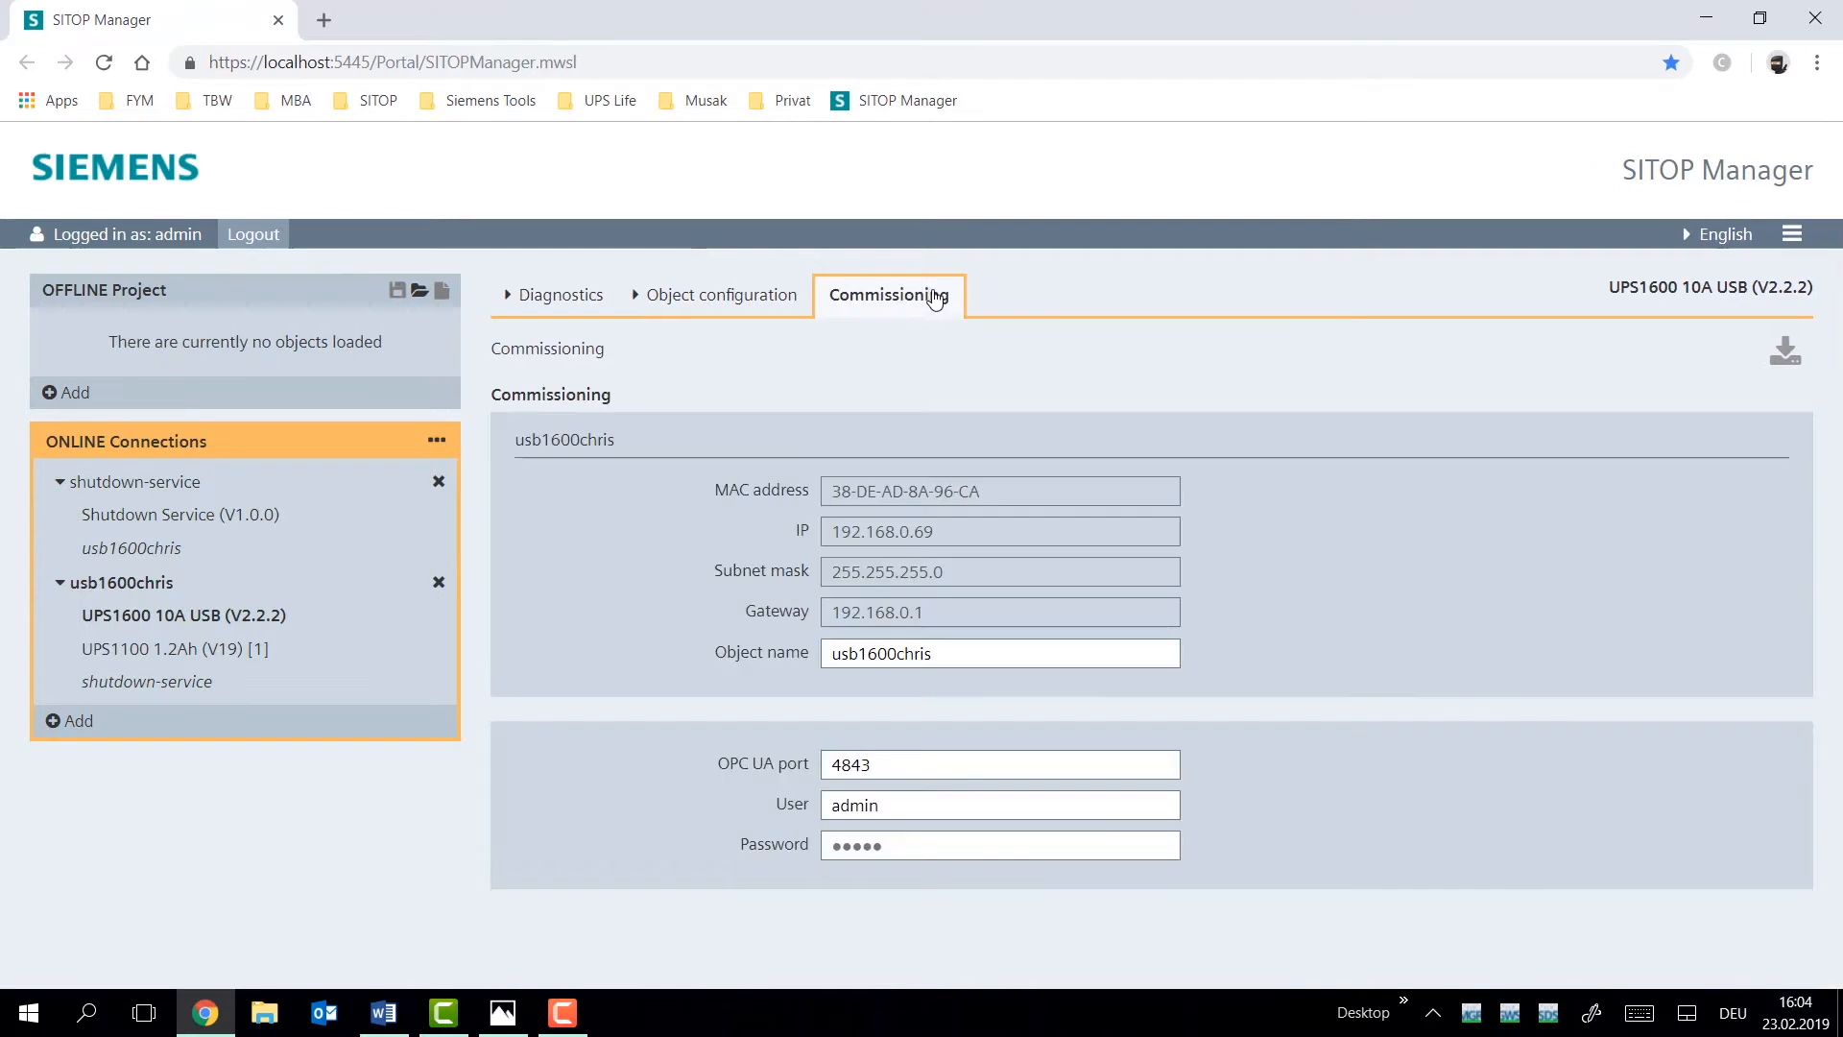
mouse_move(894, 302)
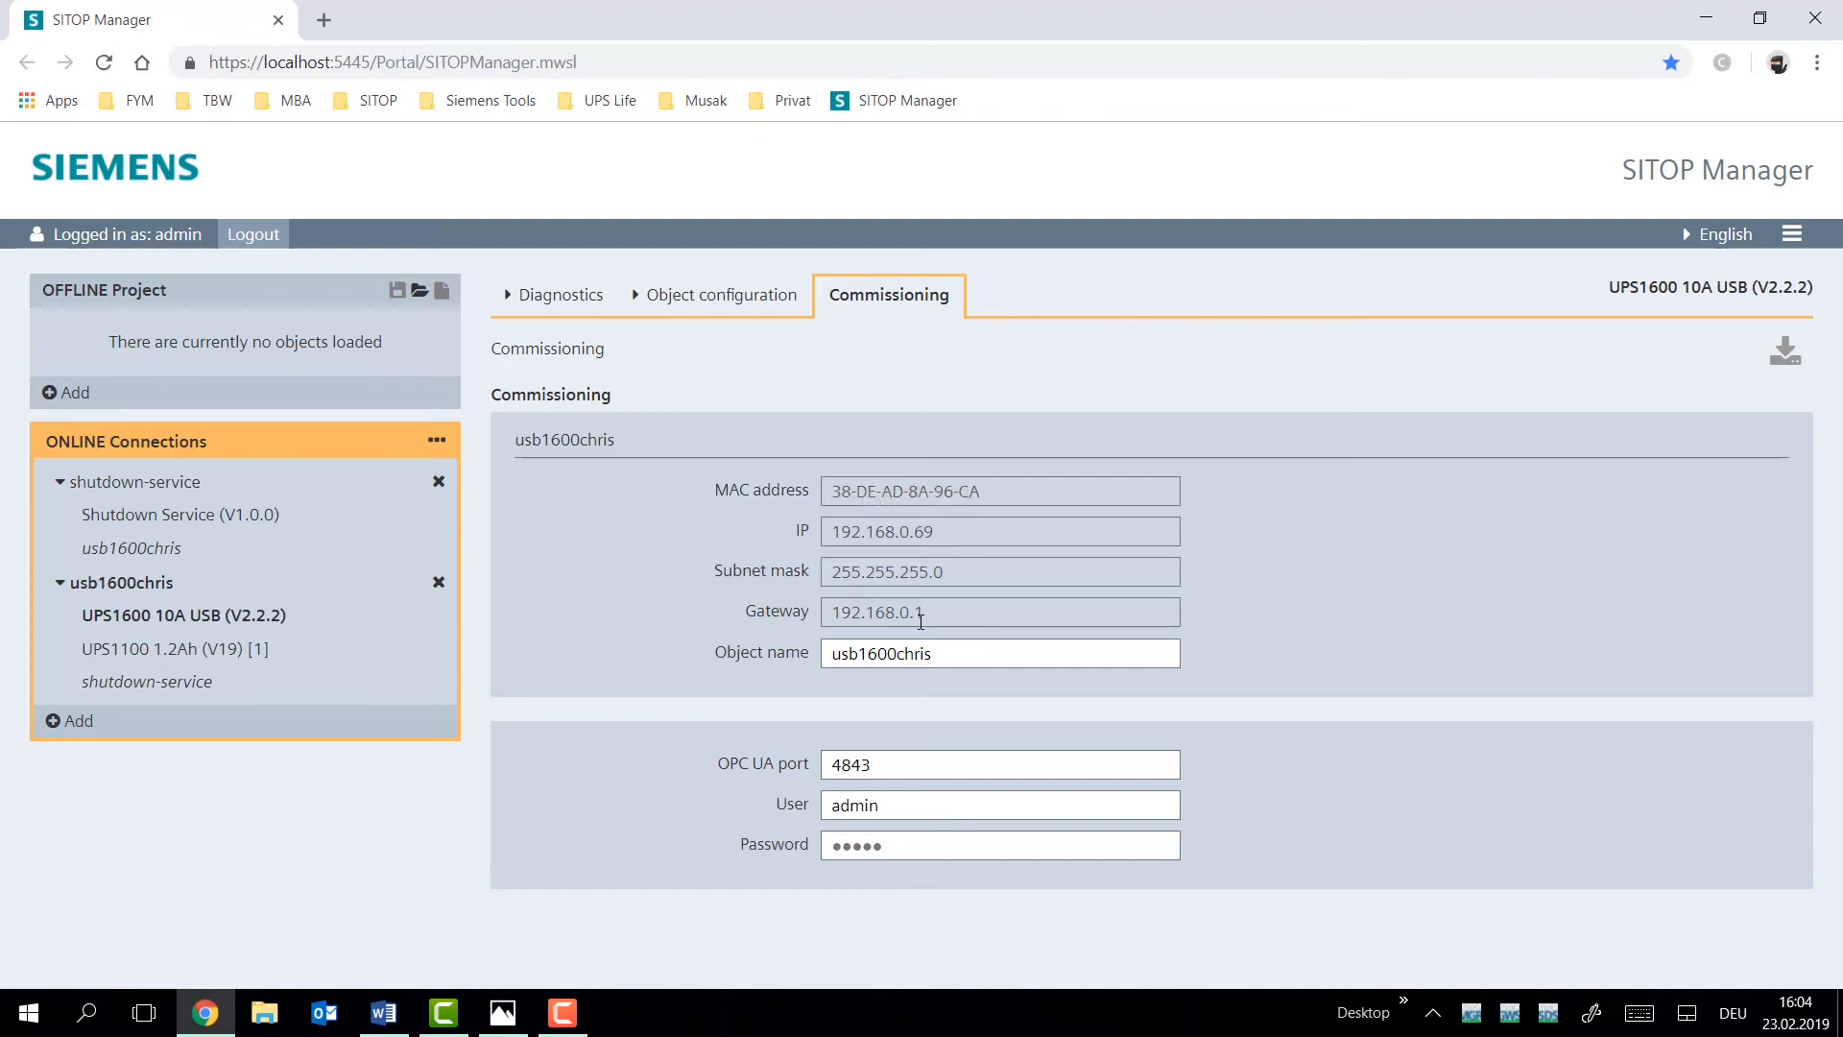
mouse_move(1001, 593)
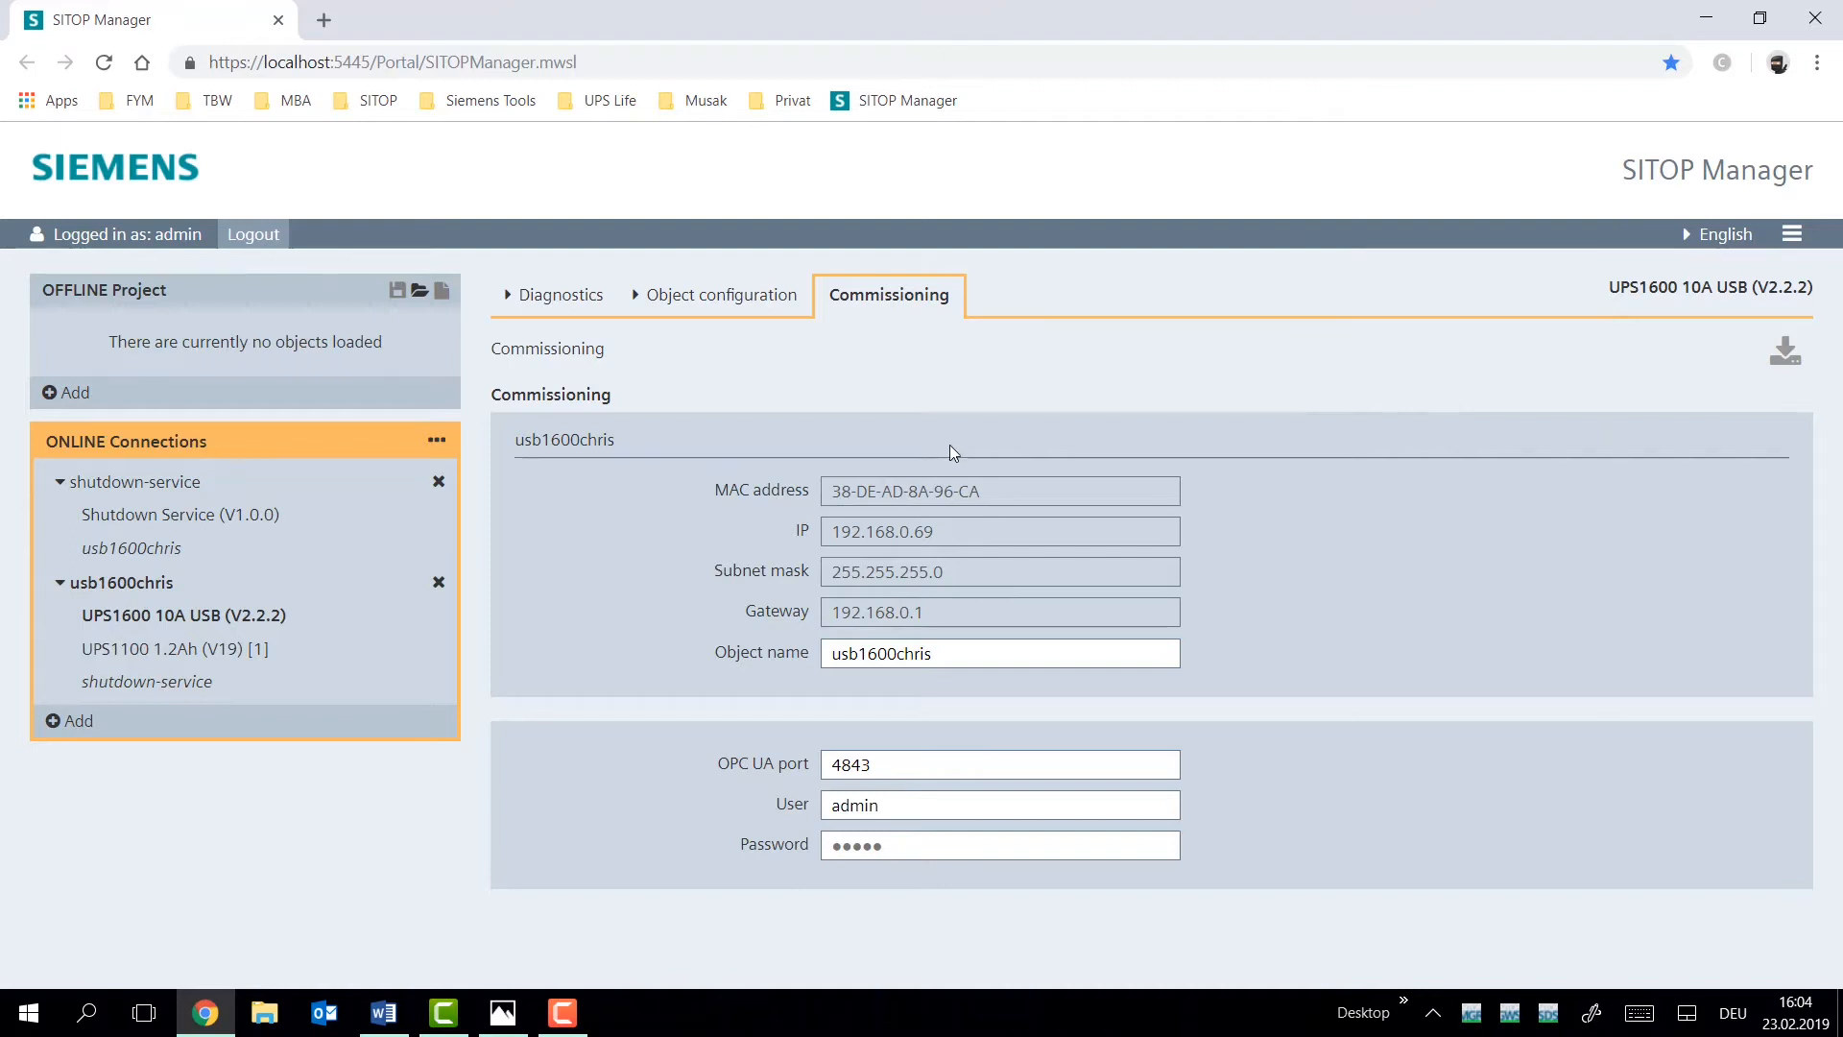
mouse_move(212, 614)
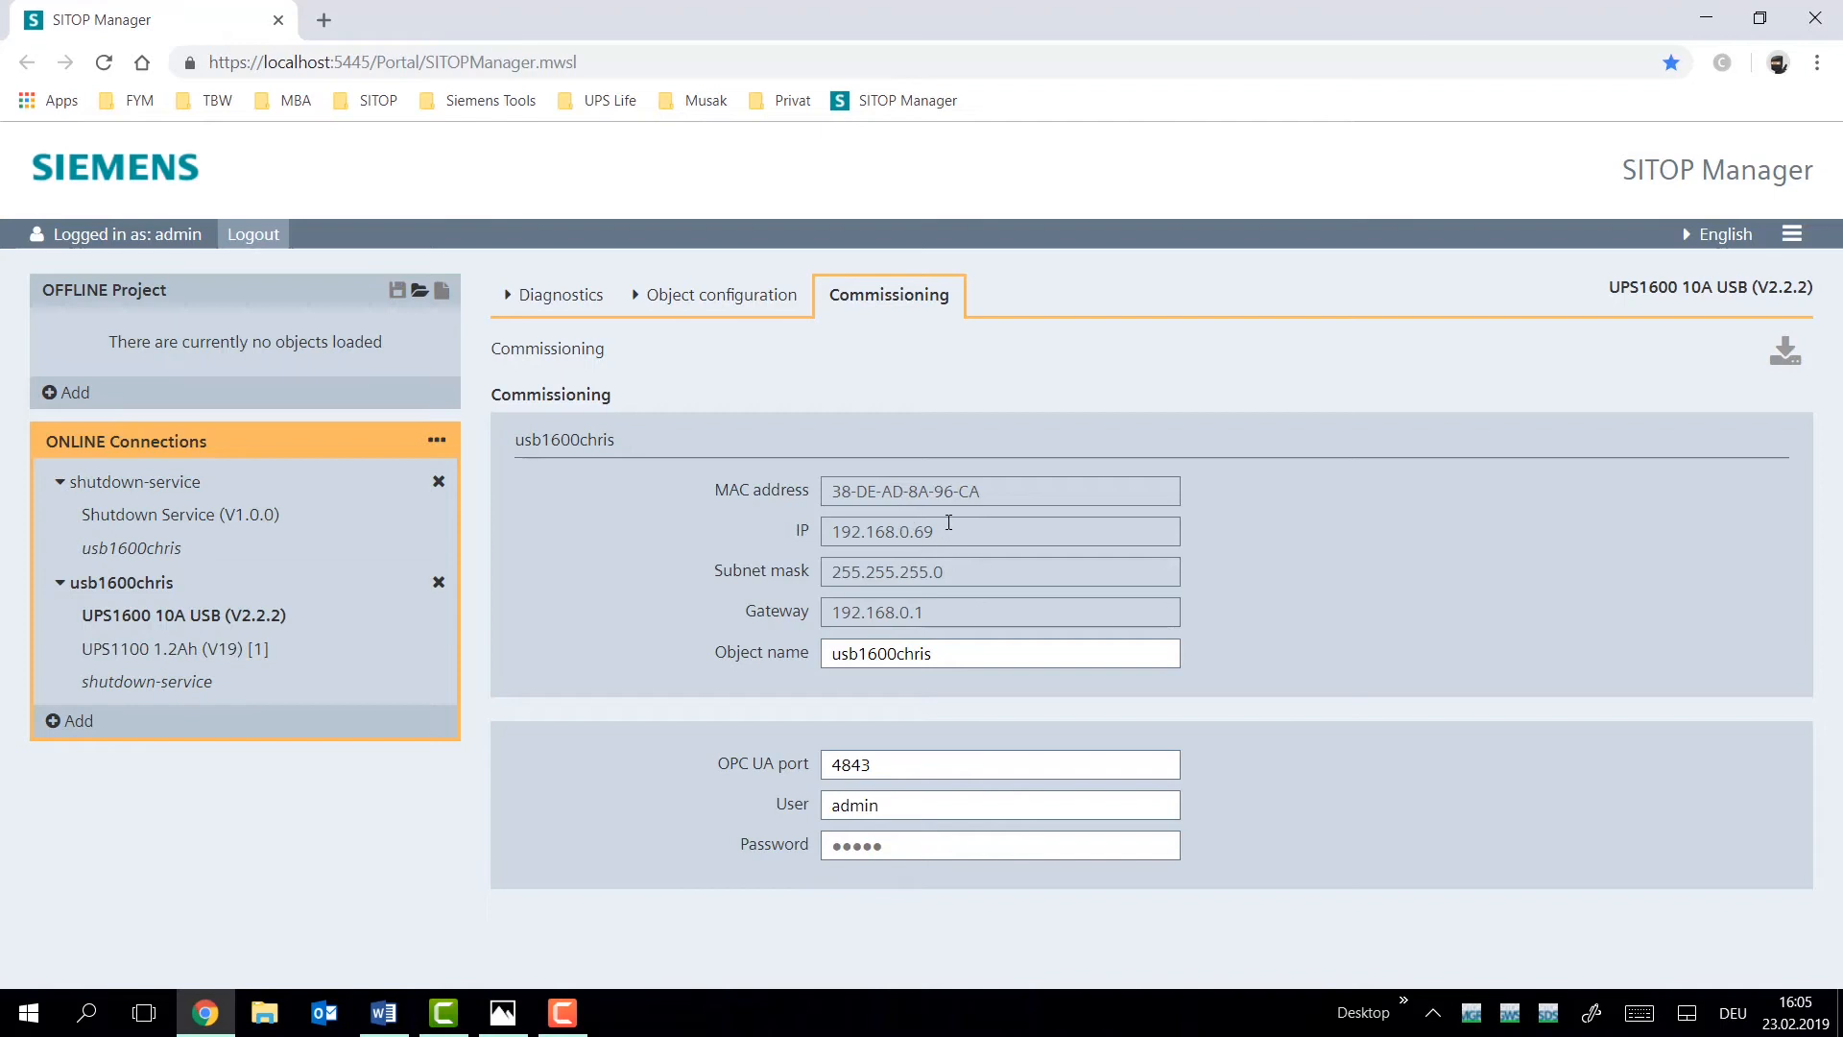
mouse_move(1508, 1012)
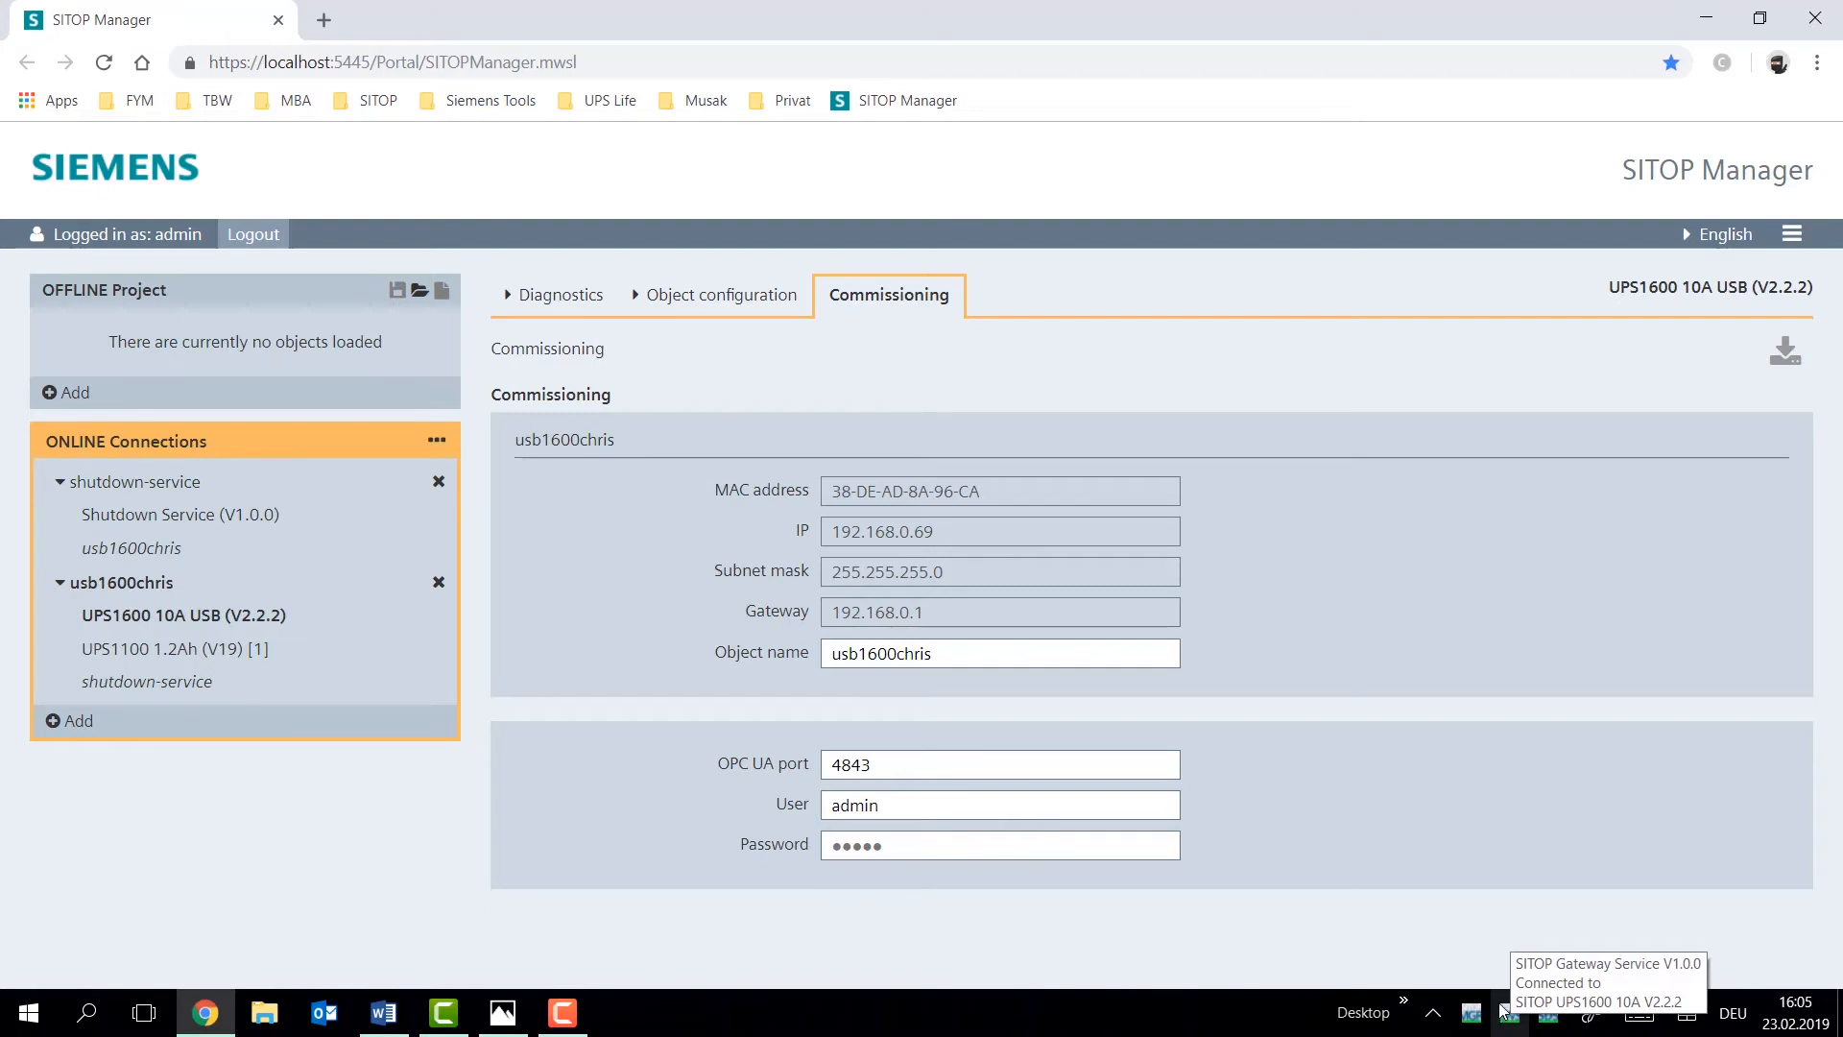
mouse_move(1114, 429)
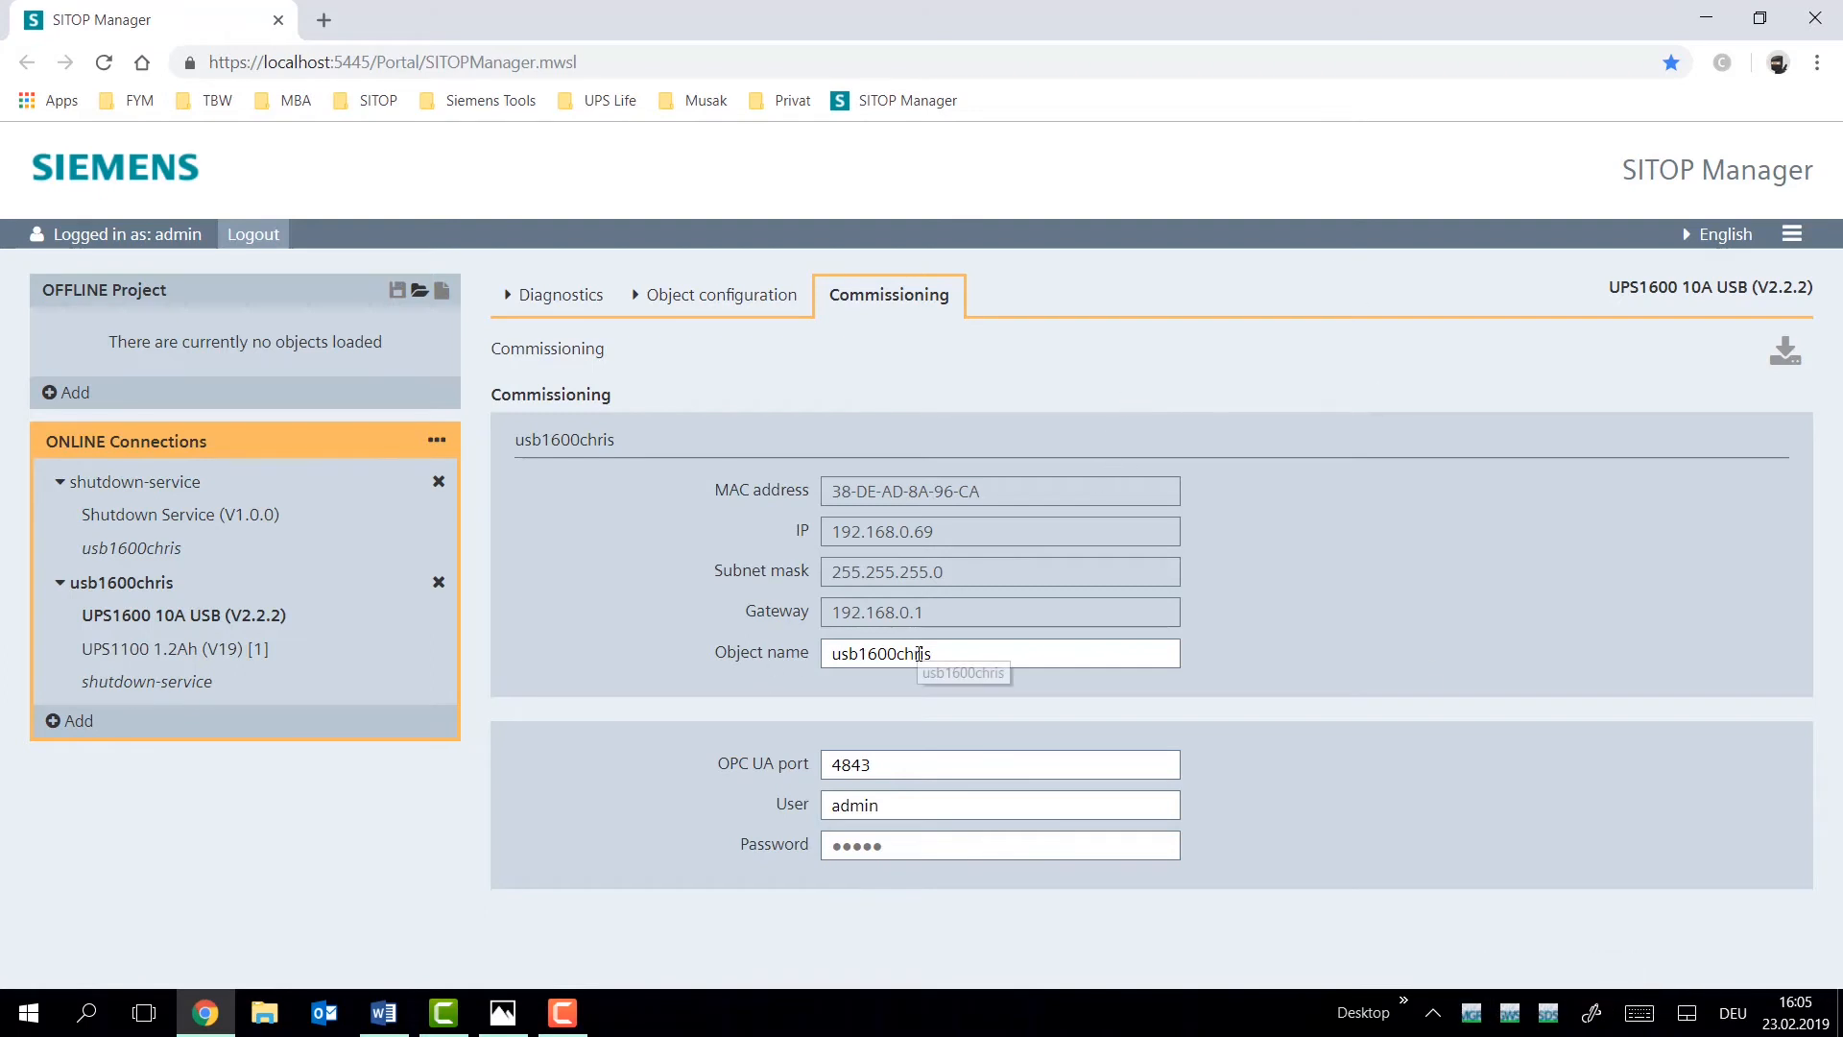
left_click(999, 653)
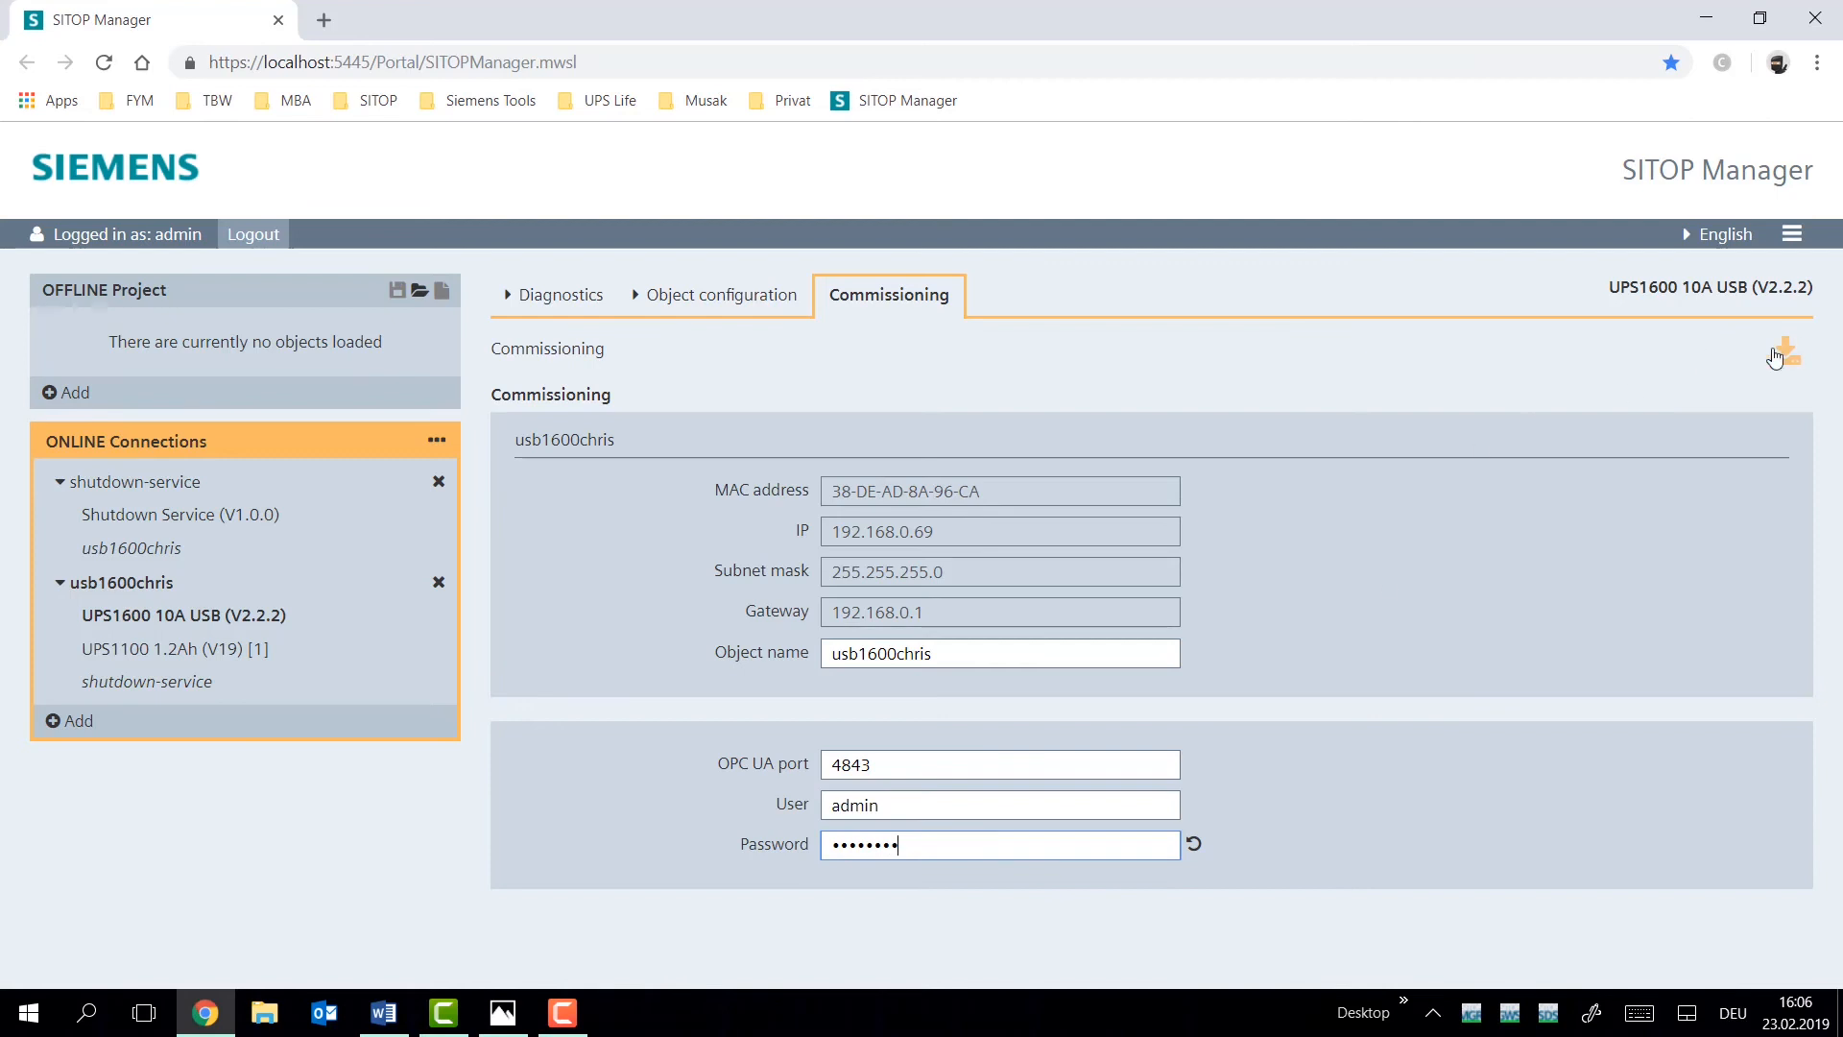
Download the changed password to usb1600chris, dropping its connection with incomplete logon information.
left_click(1785, 350)
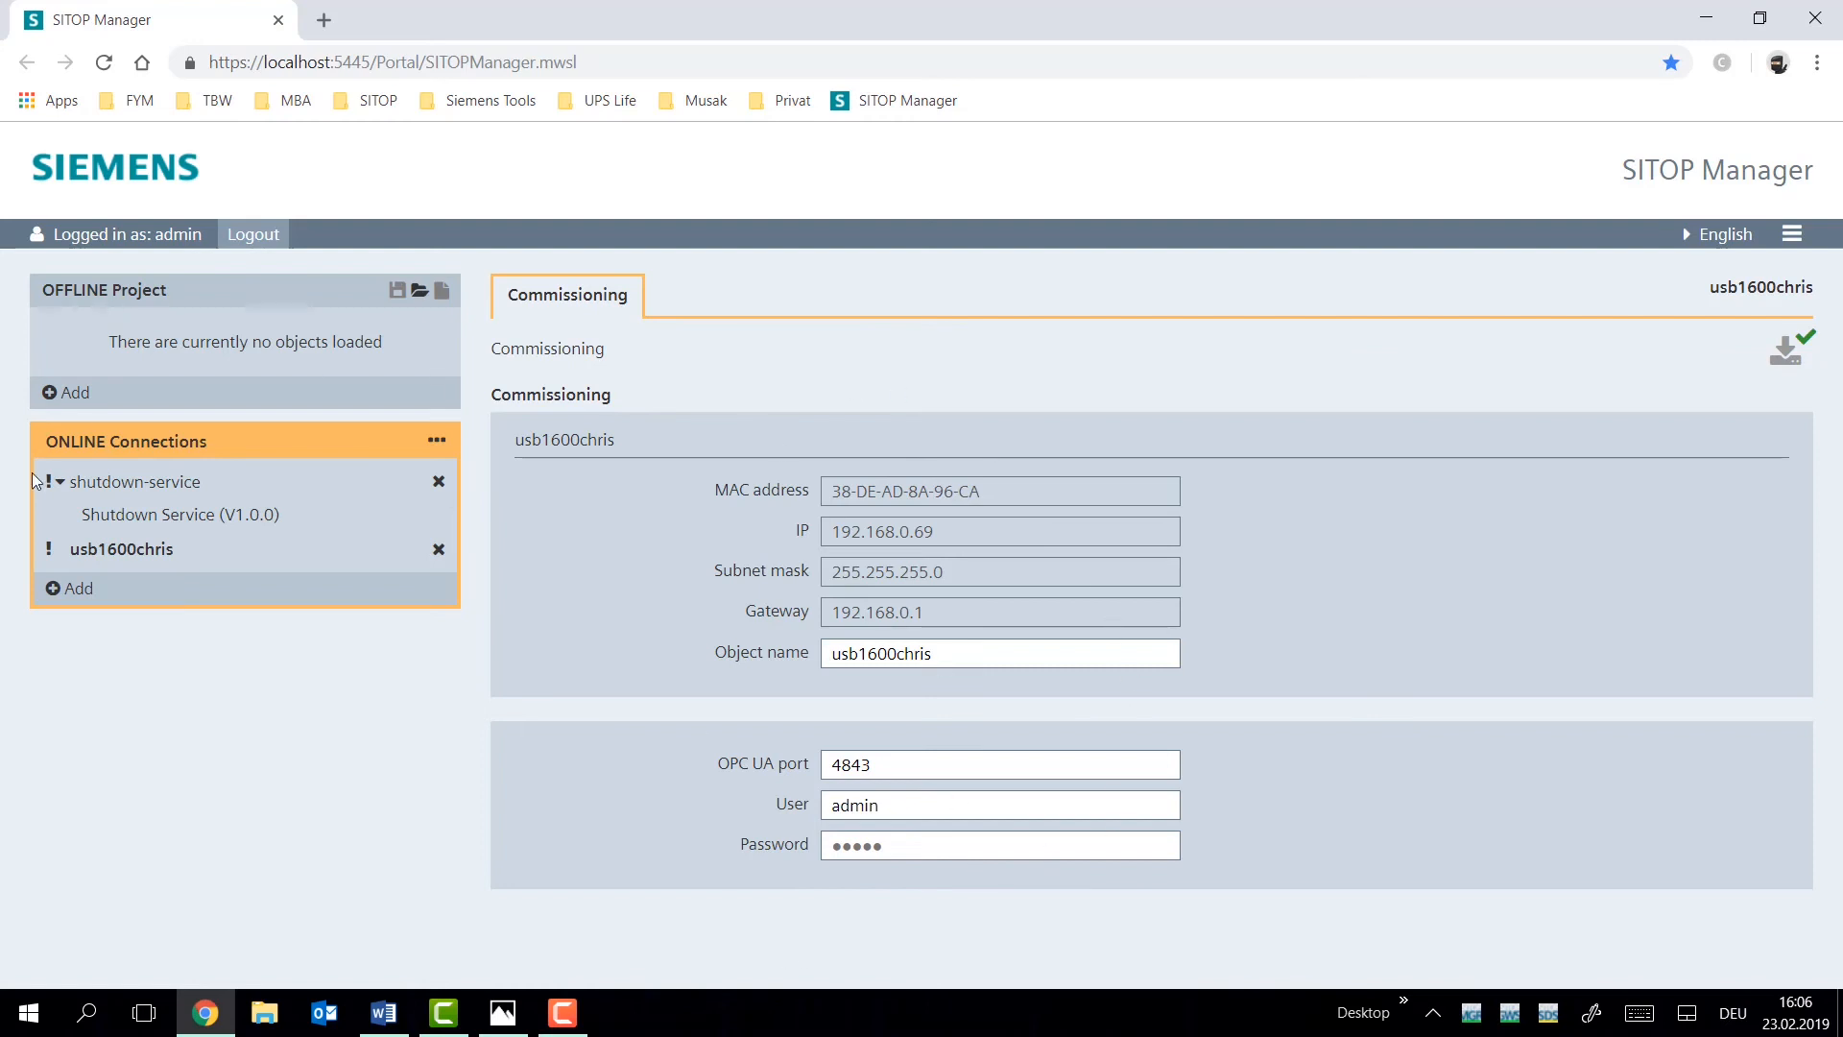
mouse_move(49, 549)
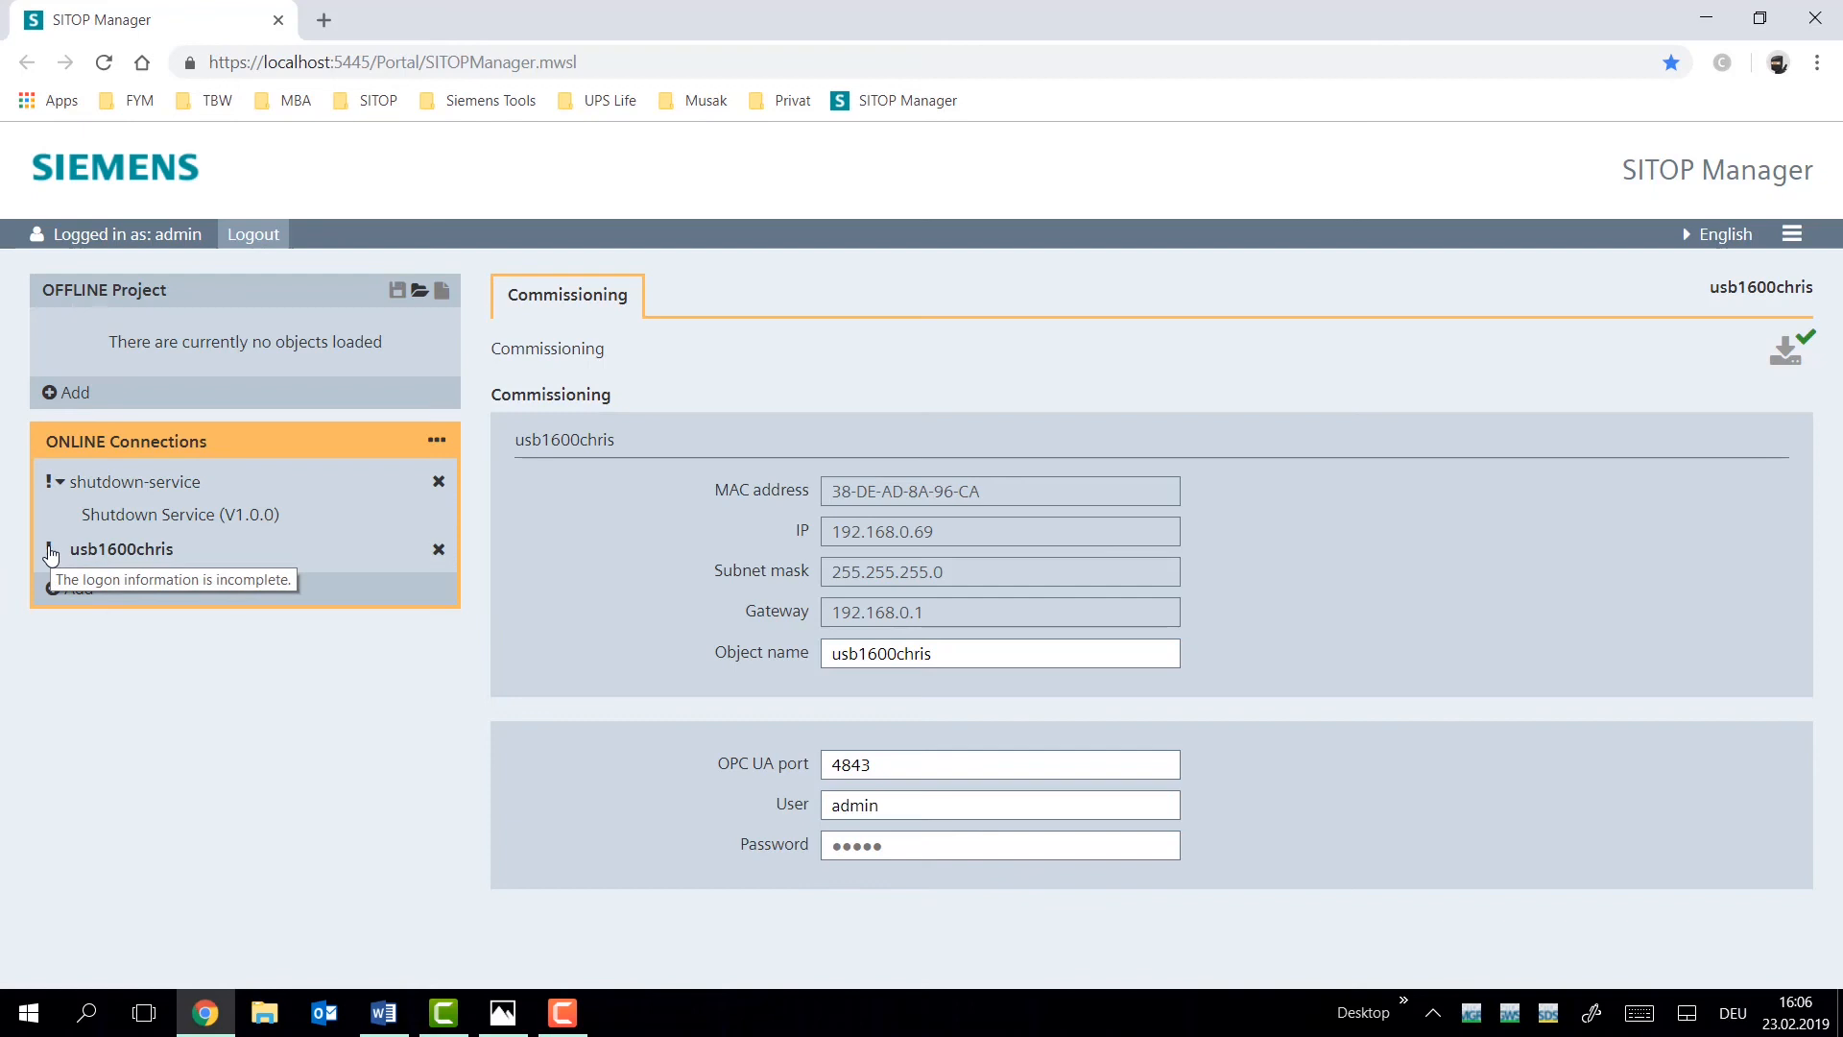
left_click(999, 844)
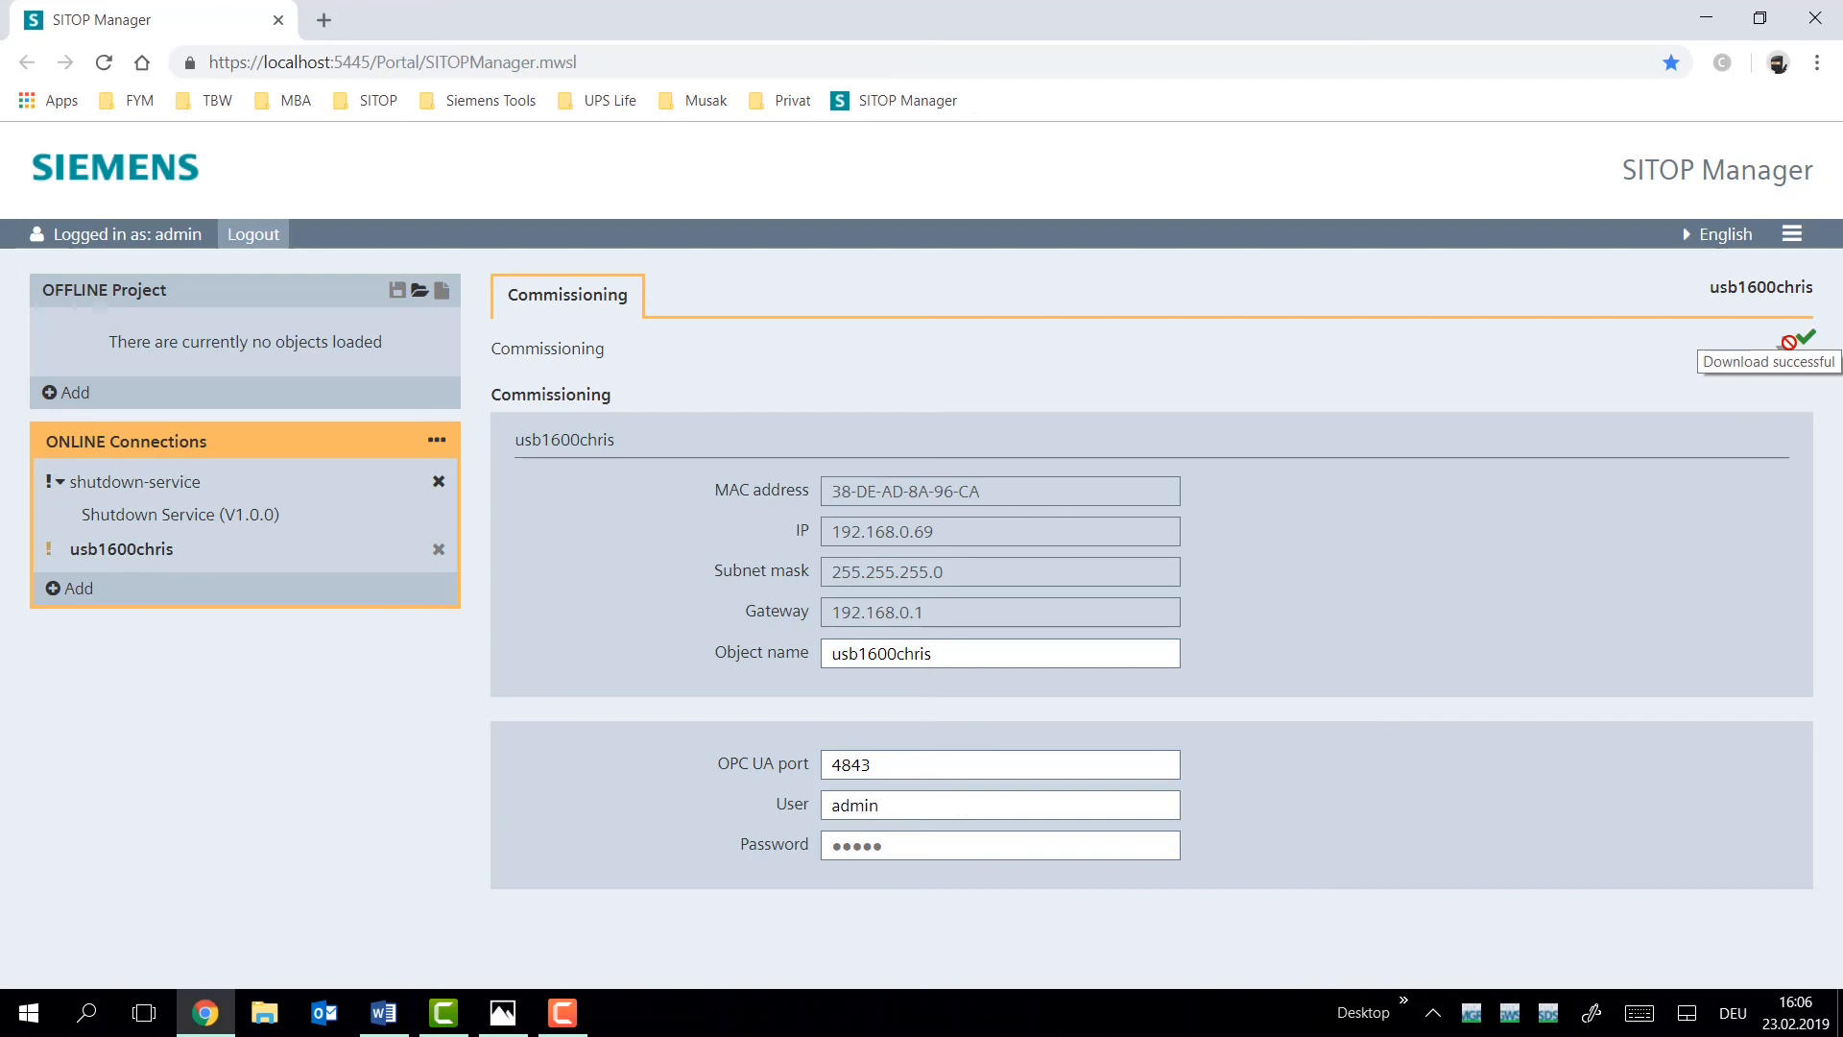
Load the corrected password so usb1600chris reconnects, listing its UPS1600 and UPS1100 units.
left_click(47, 550)
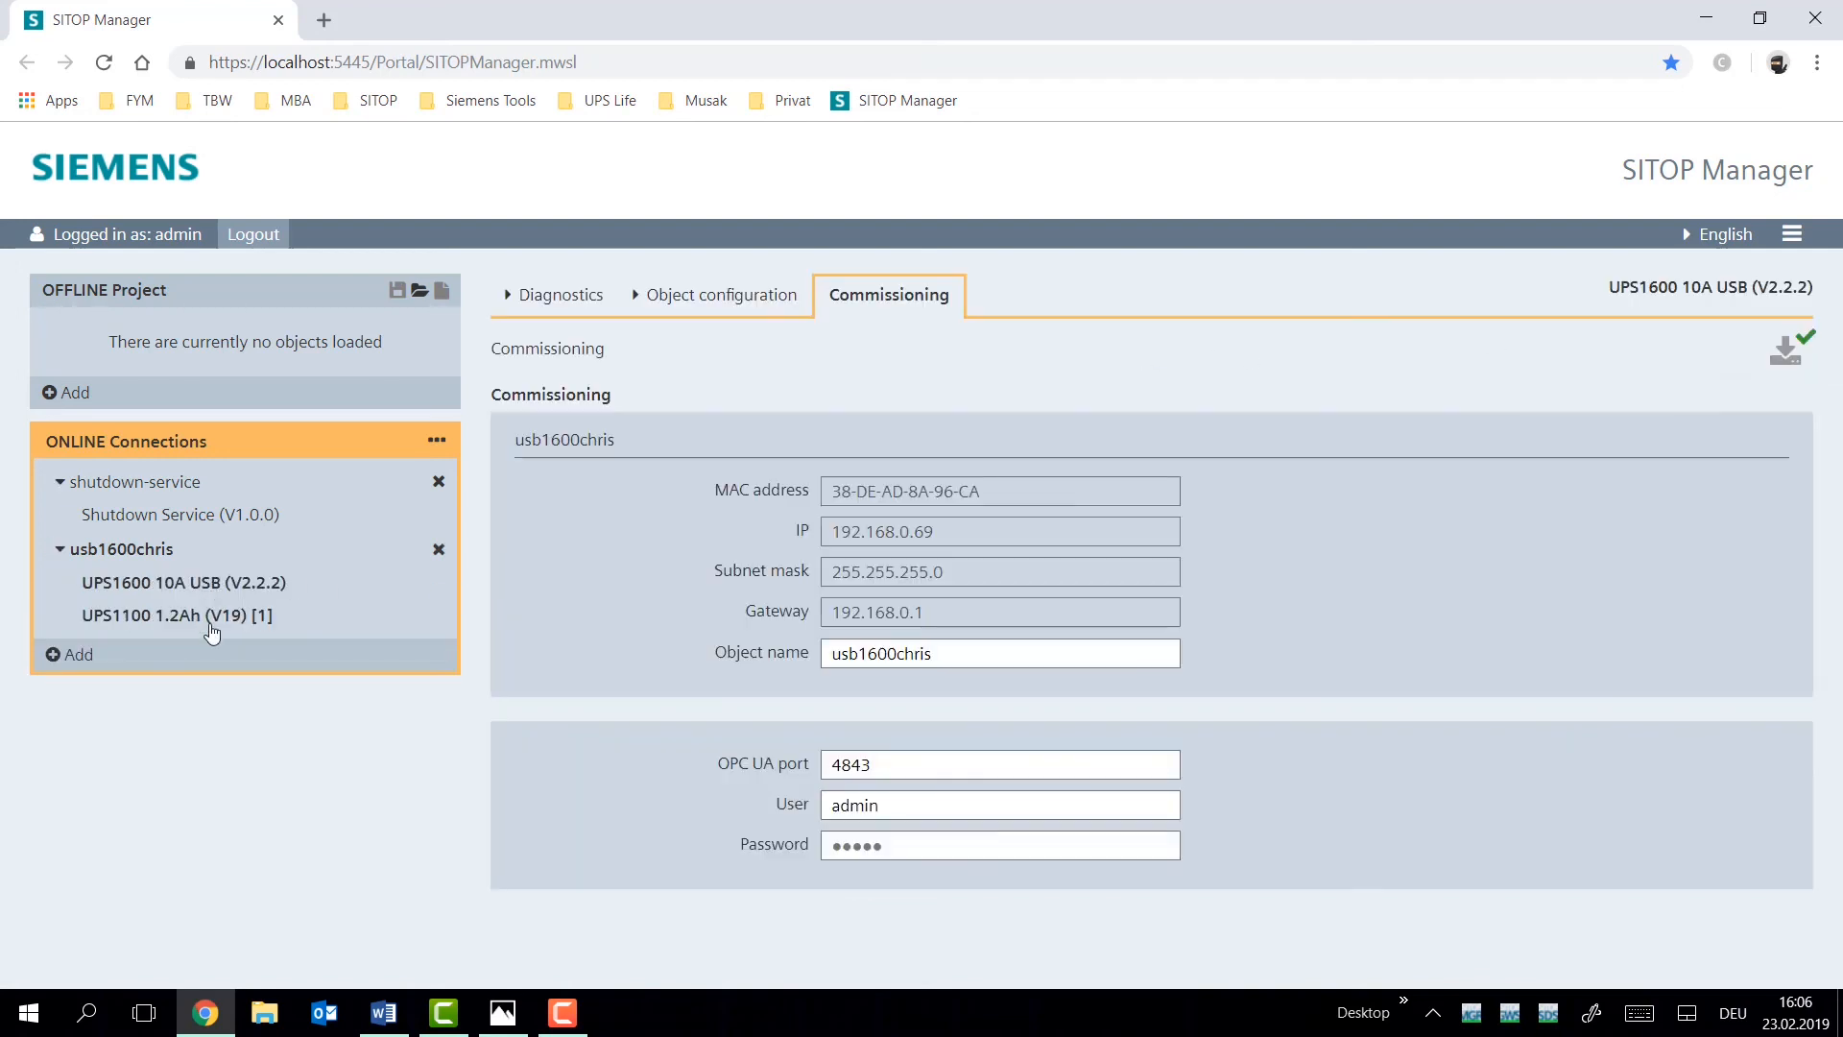